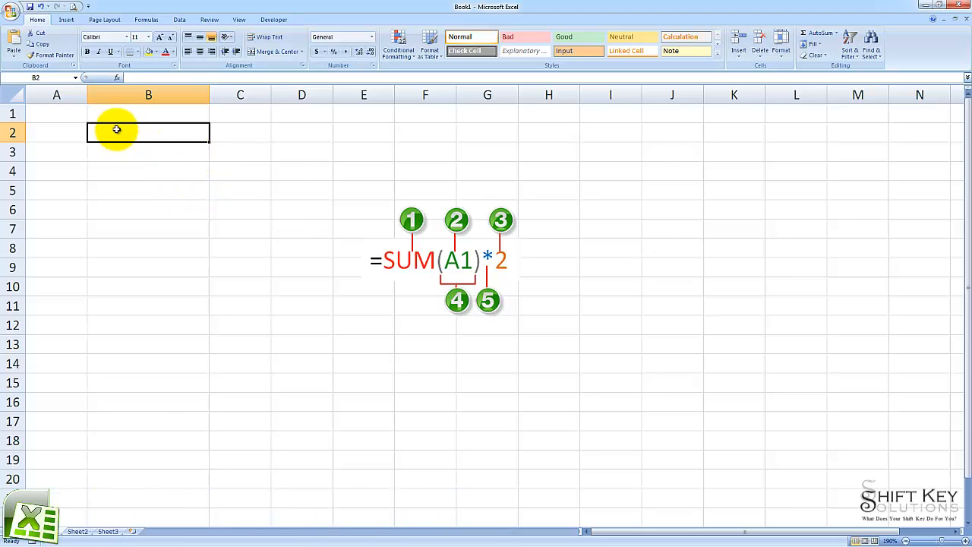
{"action": "mouse_move", "coordinate": [447, 258]}
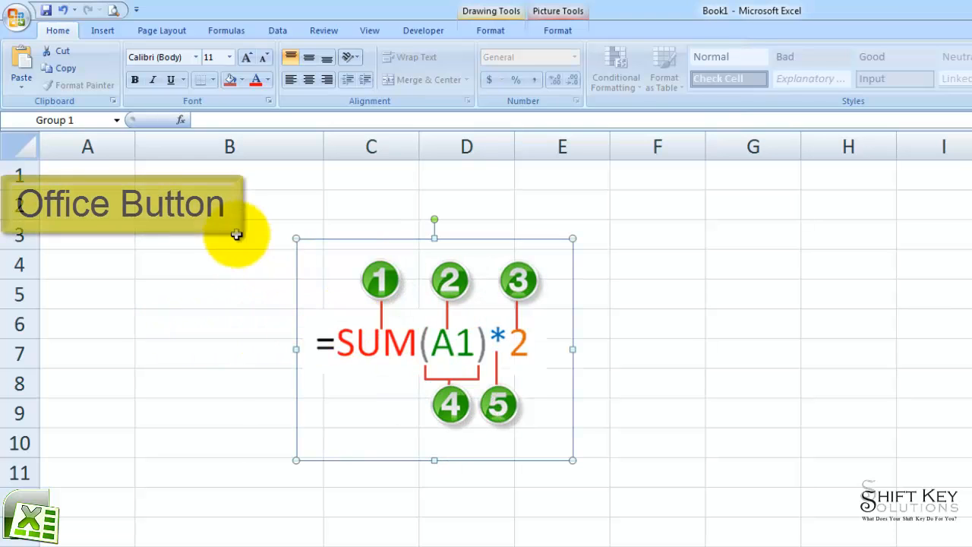
Select cell B3 as the target for the formula
{"action": "left_click", "coordinate": [234, 234]}
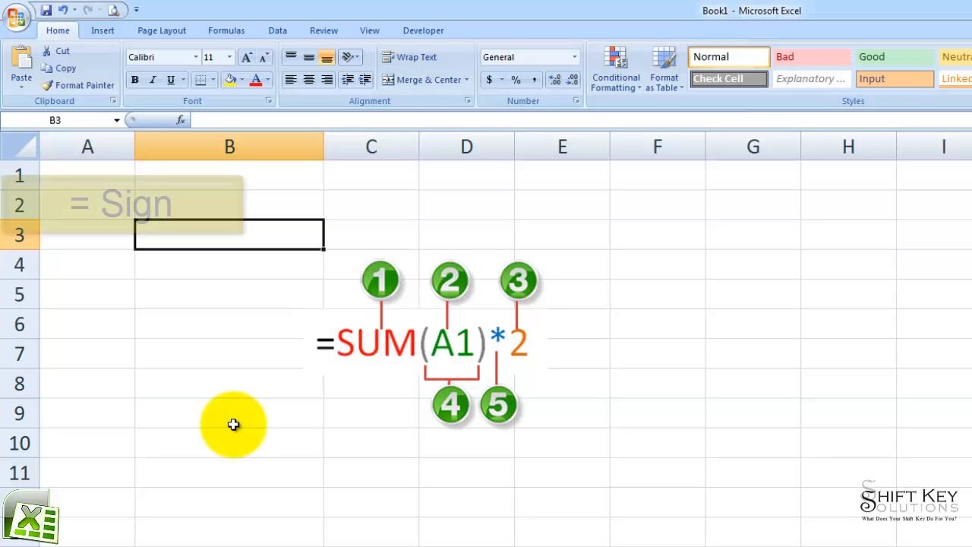
Begin the formula in B3 with = followed by 'su' to bring up the SUM function
{"action": "type", "text": "="}
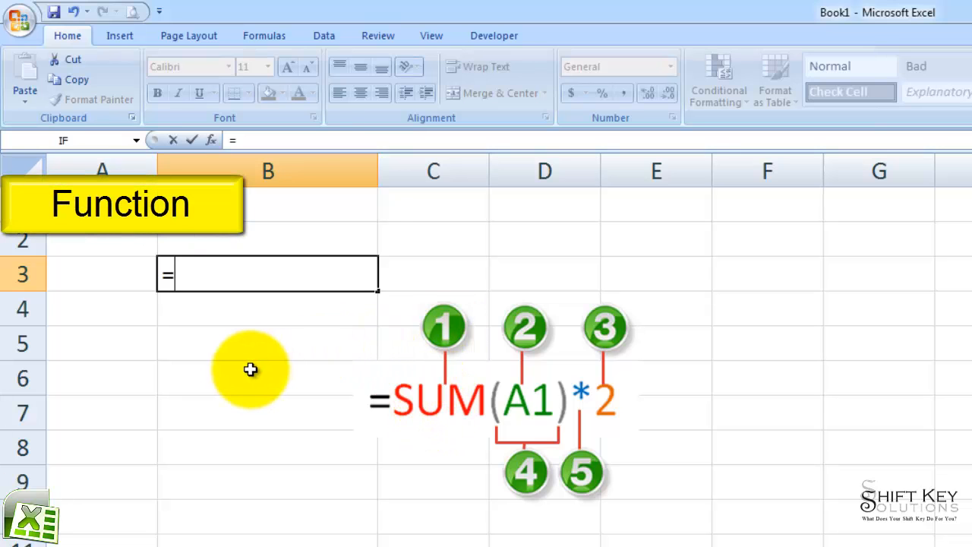
{"action": "type", "text": "s"}
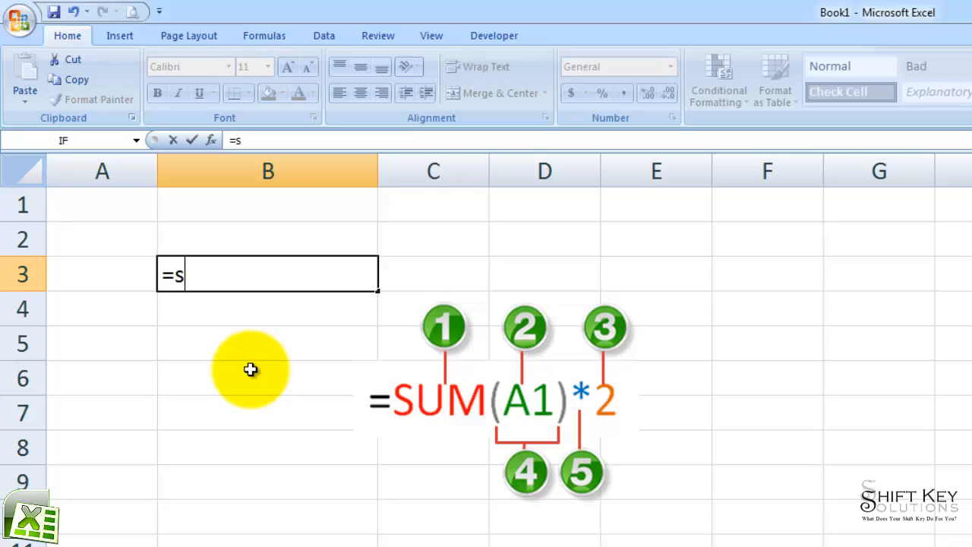
{"action": "type", "text": "u"}
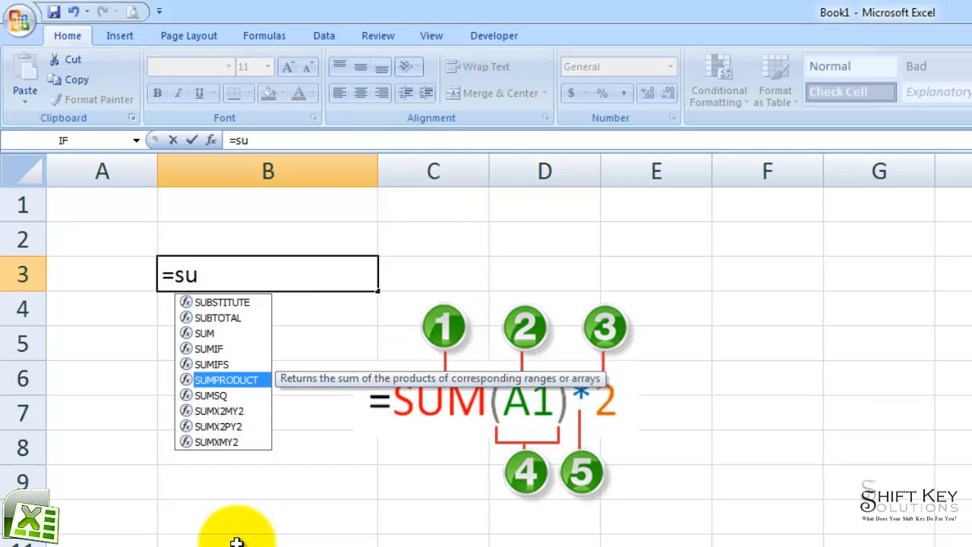
{"action": "mouse_move", "coordinate": [204, 332]}
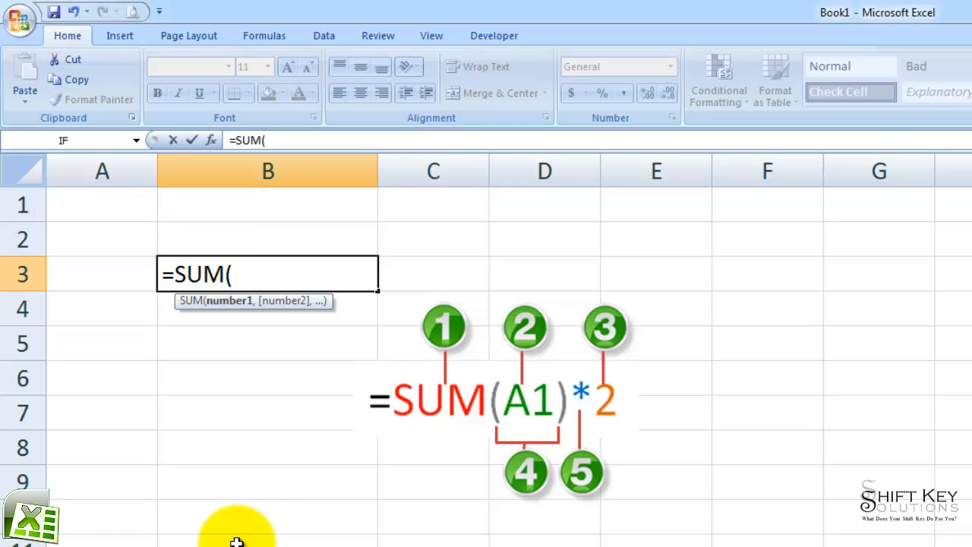
Complete the formula as =SUM(A1)*2 by referencing A1, closing the bracket and multiplying by 2
{"action": "left_click", "coordinate": [102, 204]}
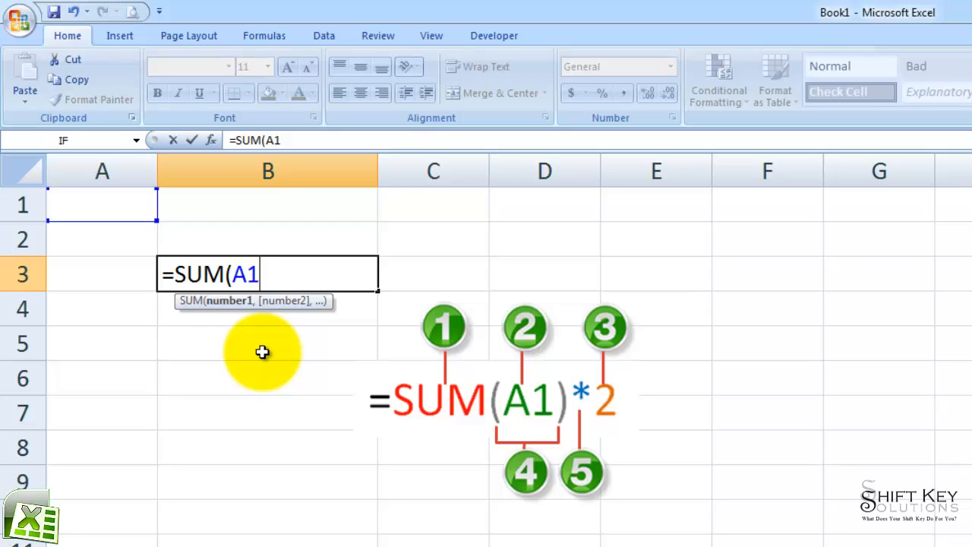
{"action": "type", "text": ")"}
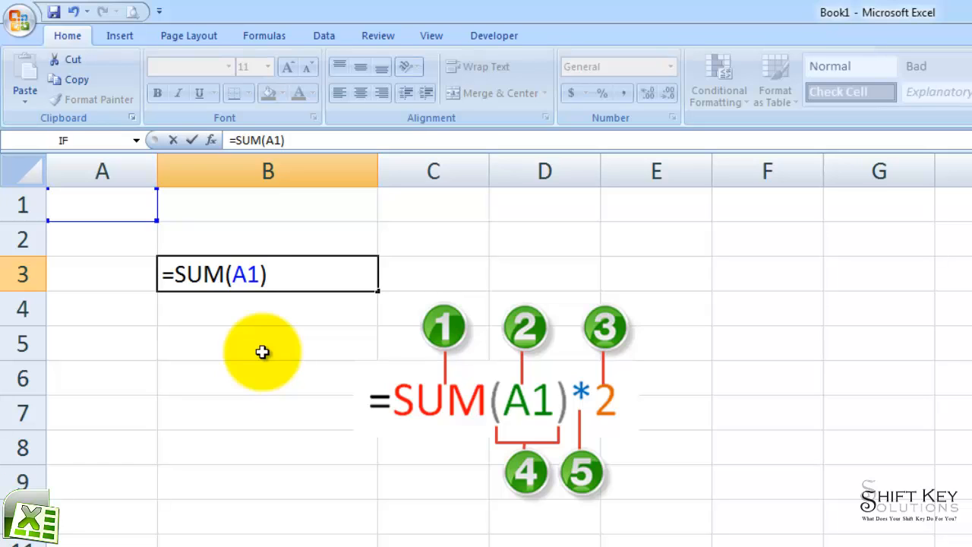
{"action": "type", "text": "*"}
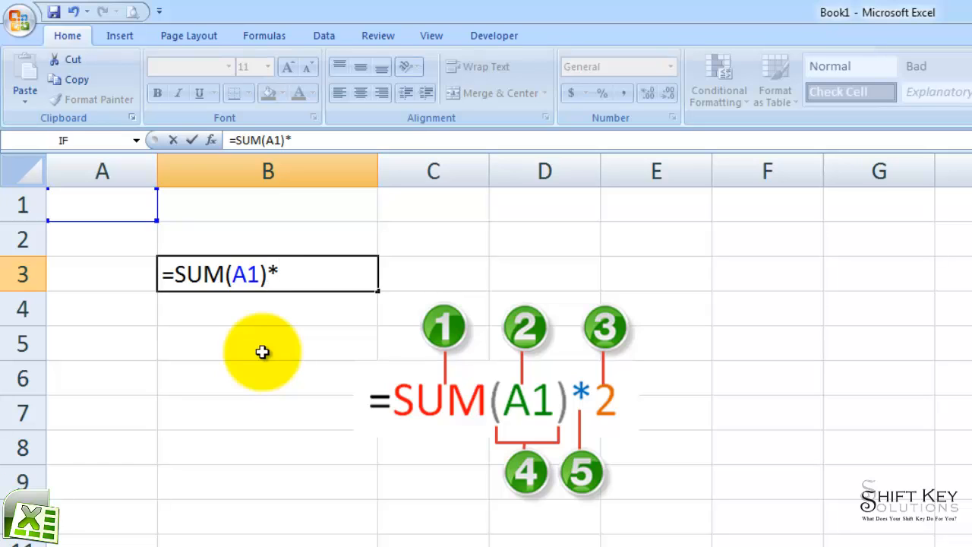
{"action": "type", "text": "2"}
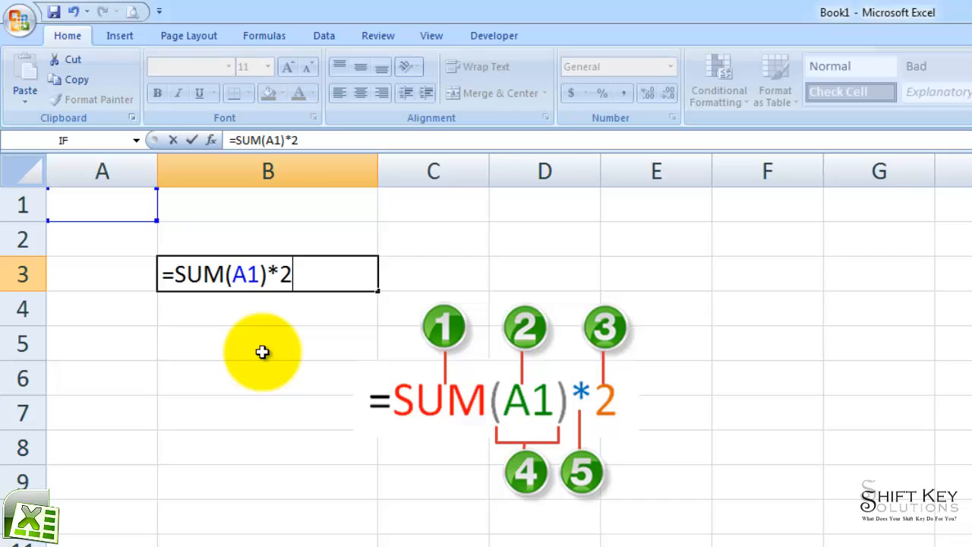
{"action": "mouse_move", "coordinate": [295, 417]}
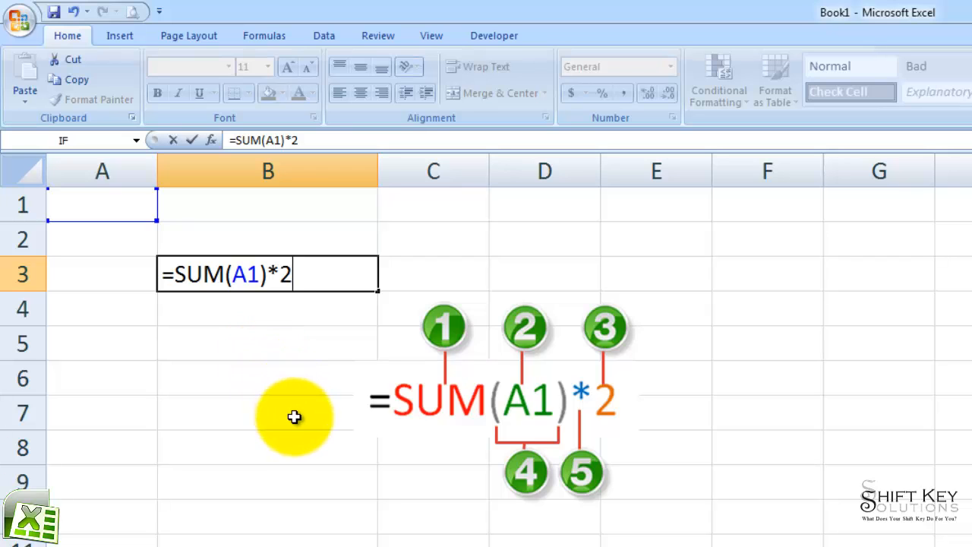
{"action": "mouse_move", "coordinate": [614, 345]}
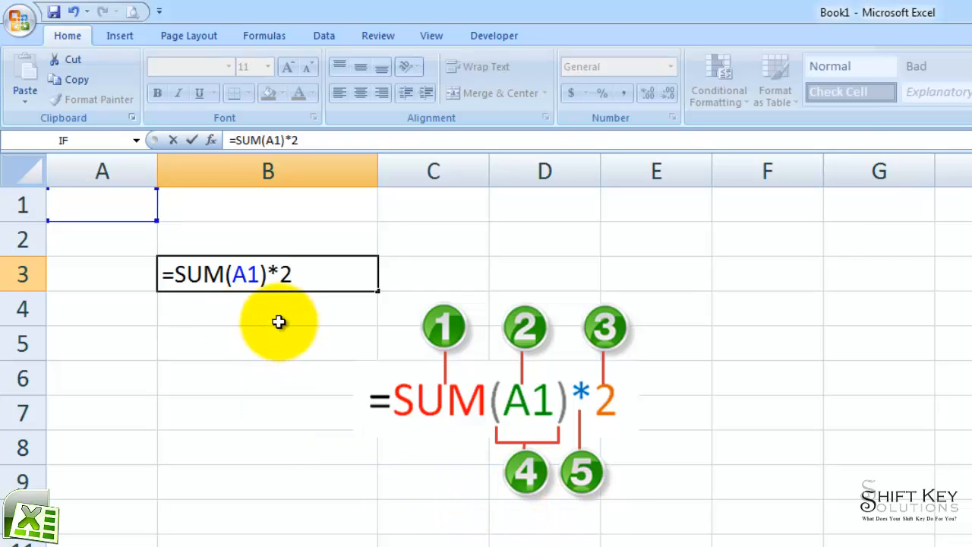
{"action": "mouse_move", "coordinate": [275, 305]}
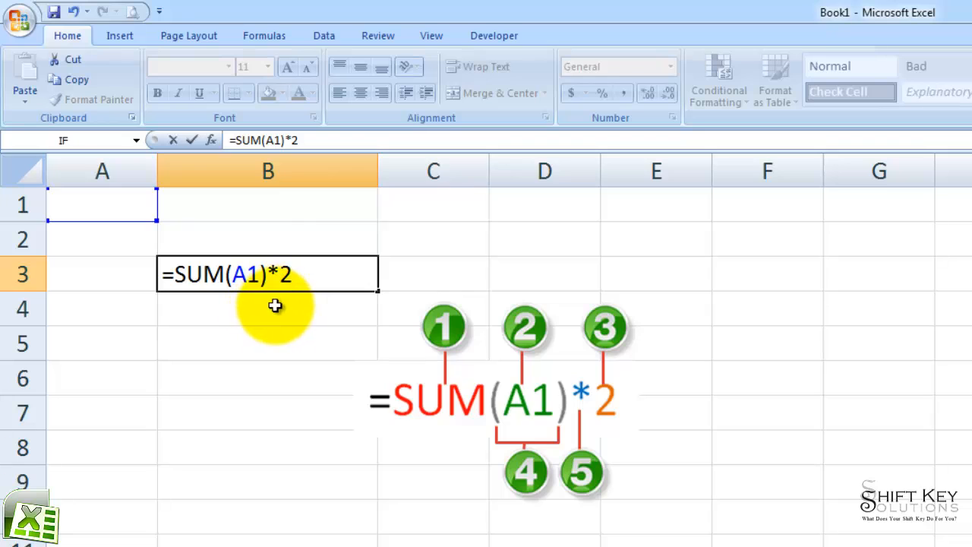